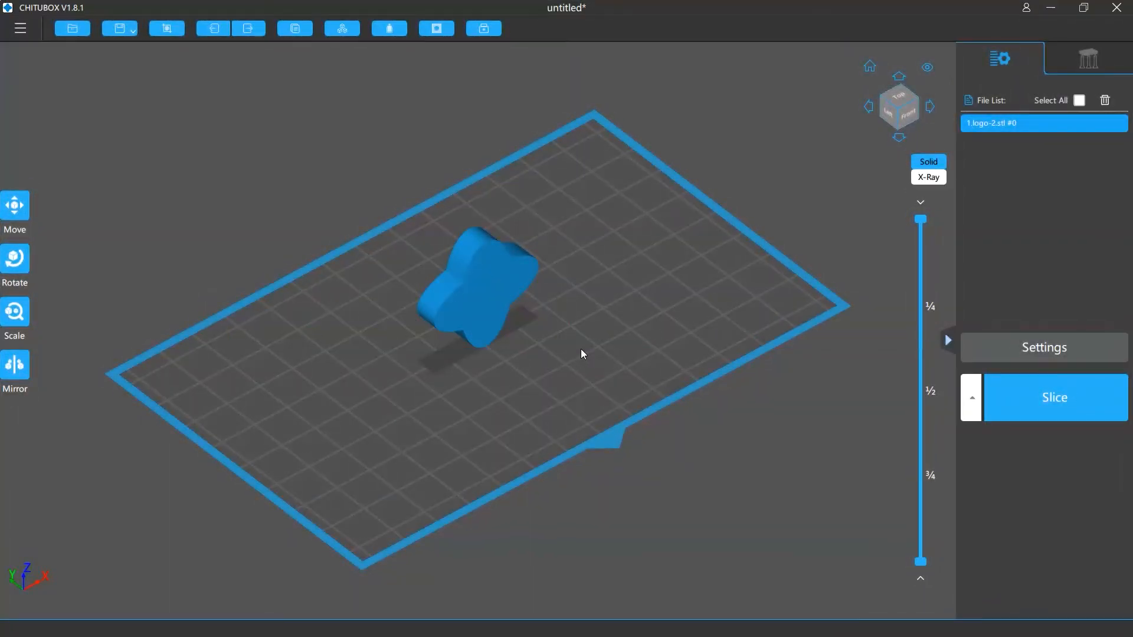
- Clone the logo model with Copy and Ctrl+V, giving six logos in two groups of three
{"action": "left_click", "coordinate": [294, 27]}
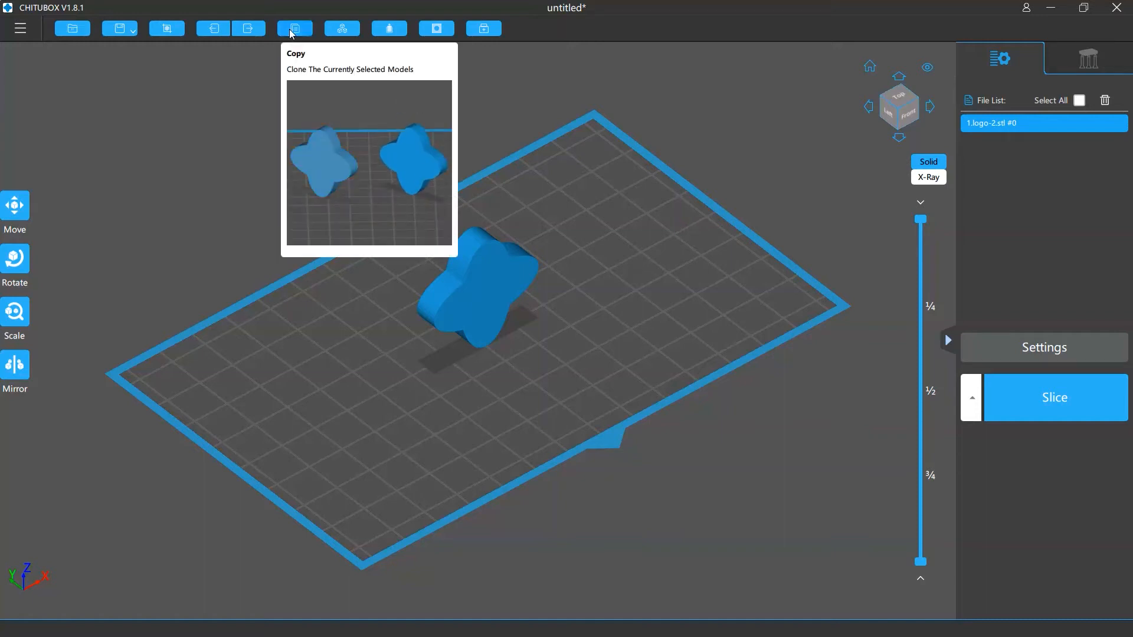
{"action": "left_click", "coordinate": [294, 28]}
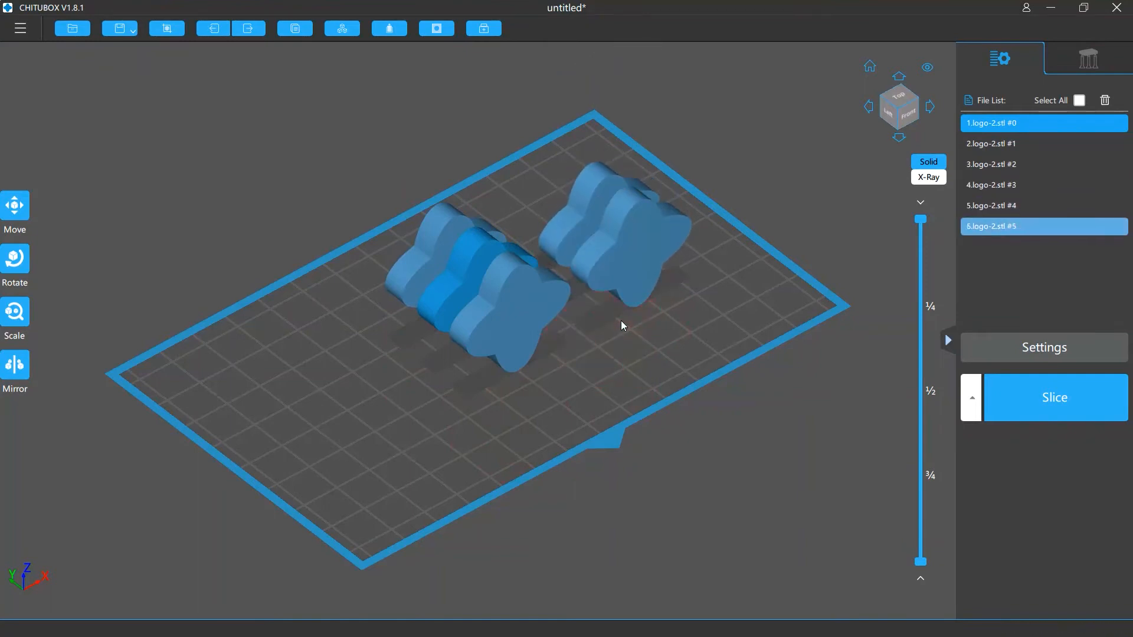
{"action": "key", "text": "Ctrl+v"}
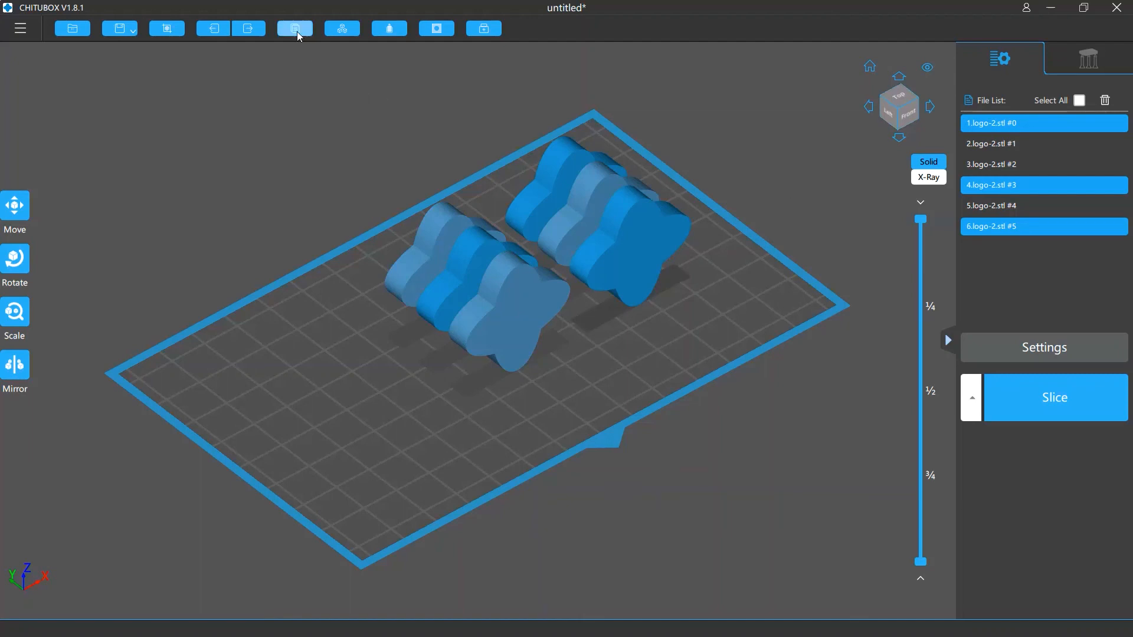
- Paste three copies of the three selected logos, bringing the plate to nine models
{"action": "key", "text": "Ctrl+V"}
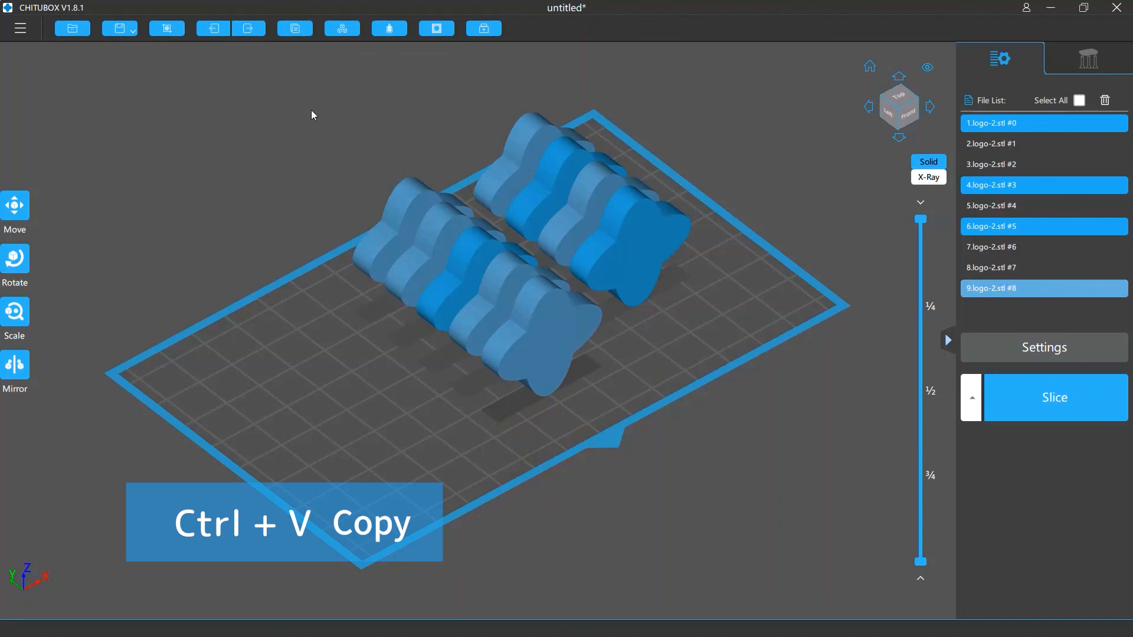